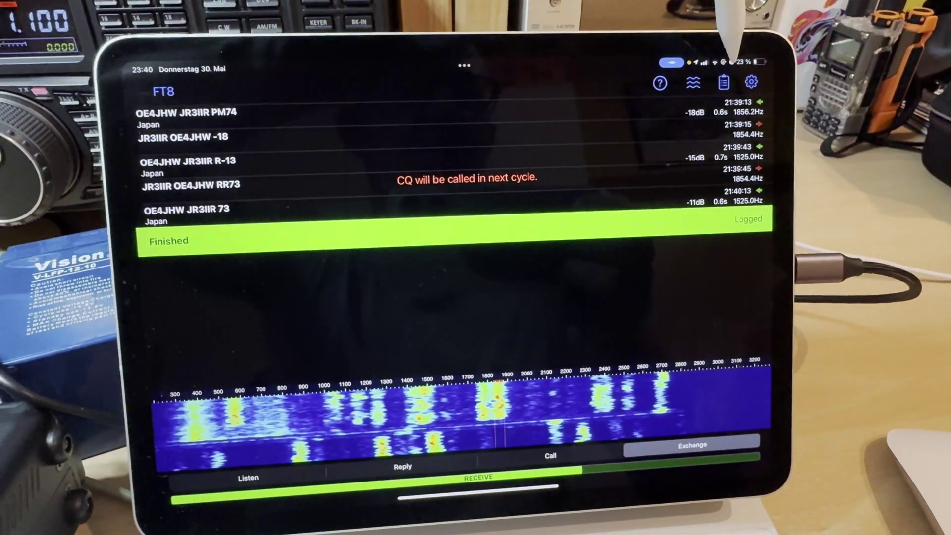
left_click(727, 83)
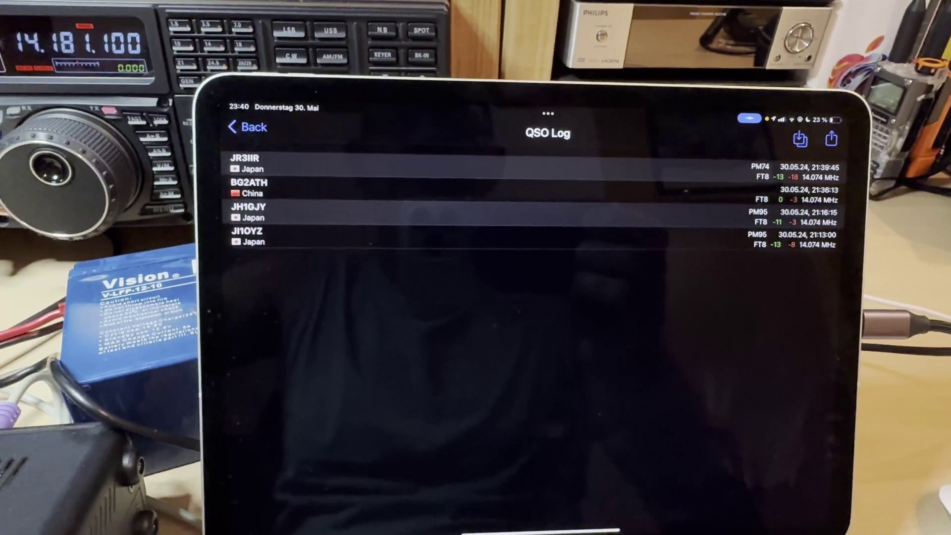
left_click(261, 158)
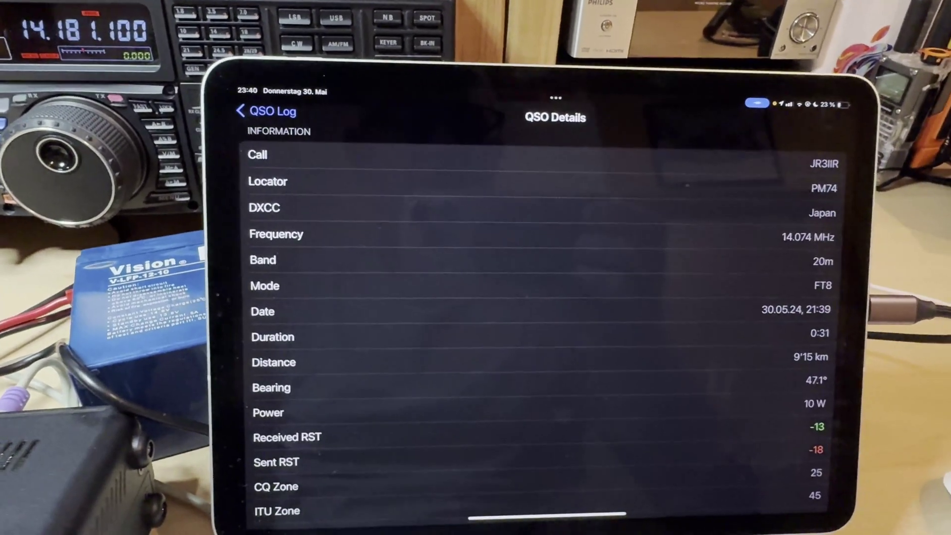